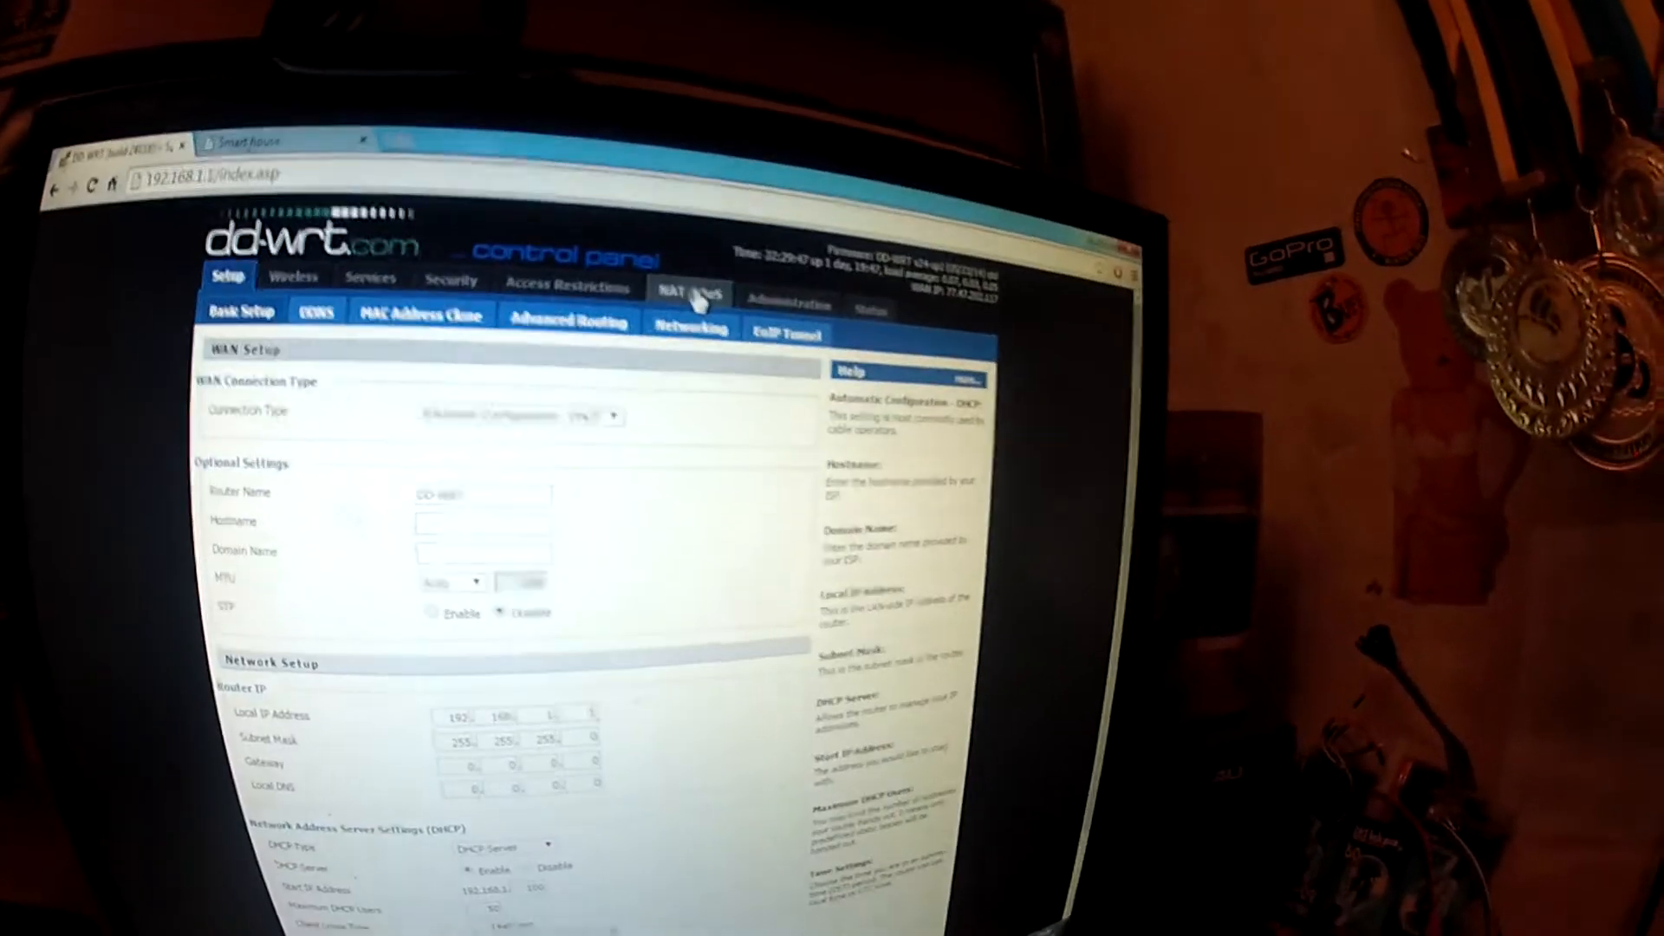
Step: Go to the router's NAT / QoS section to set up port forwarding to the Arduino
click(688, 288)
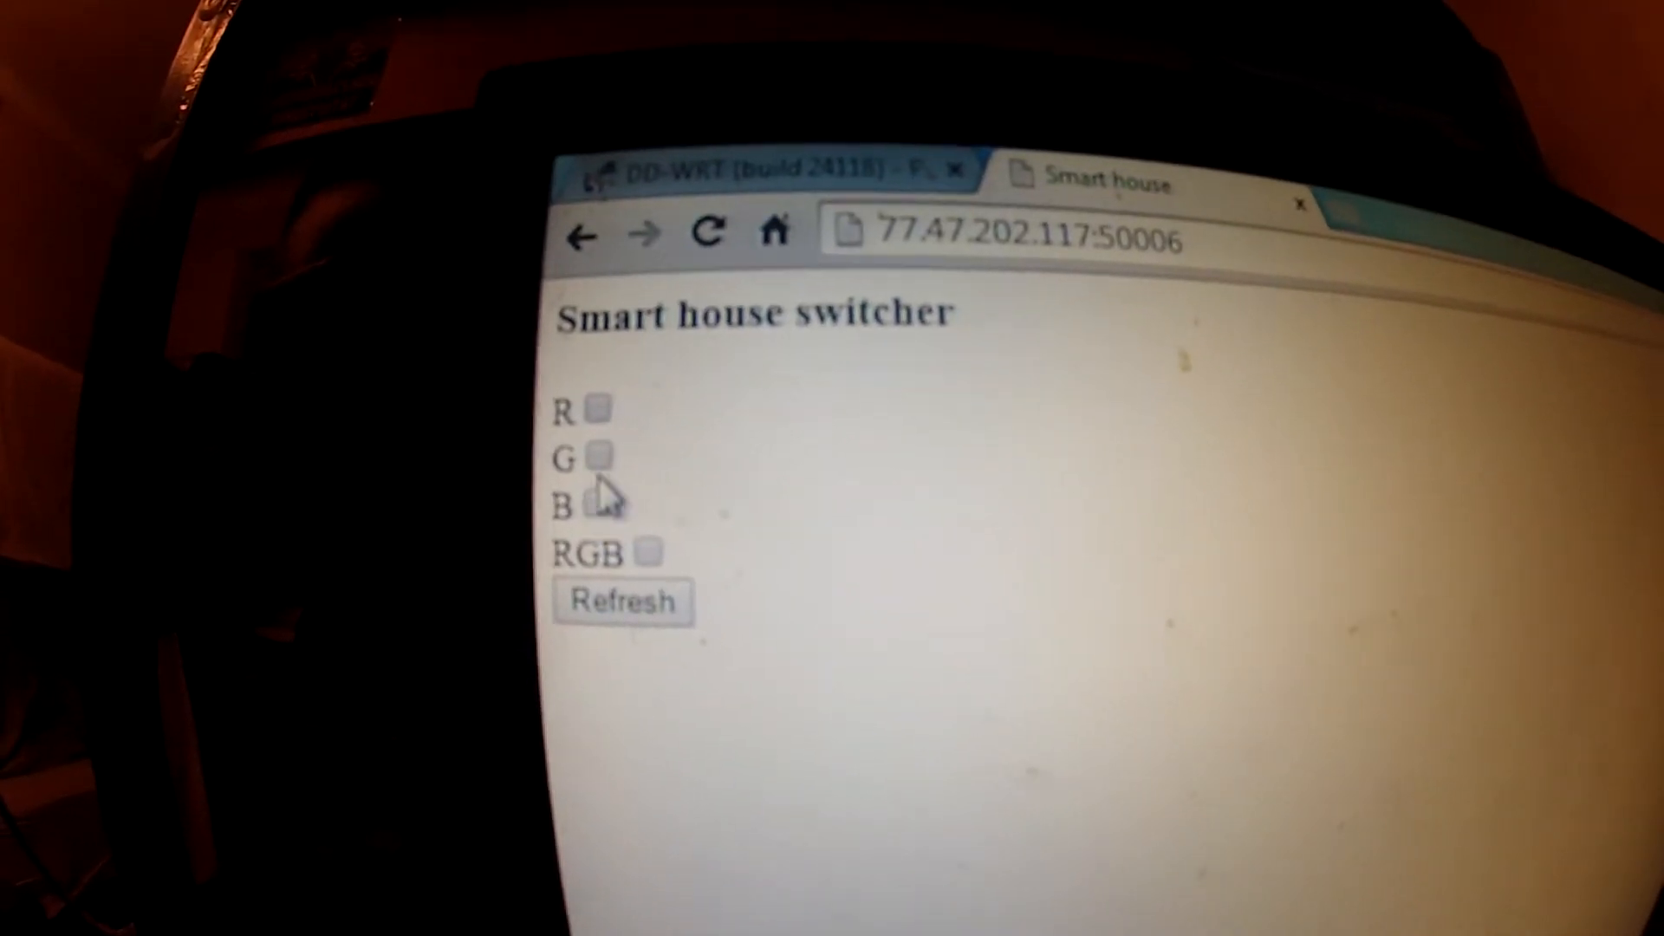
Step: Switch on the R LED by checking its toggle on the remotely loaded page
click(603, 409)
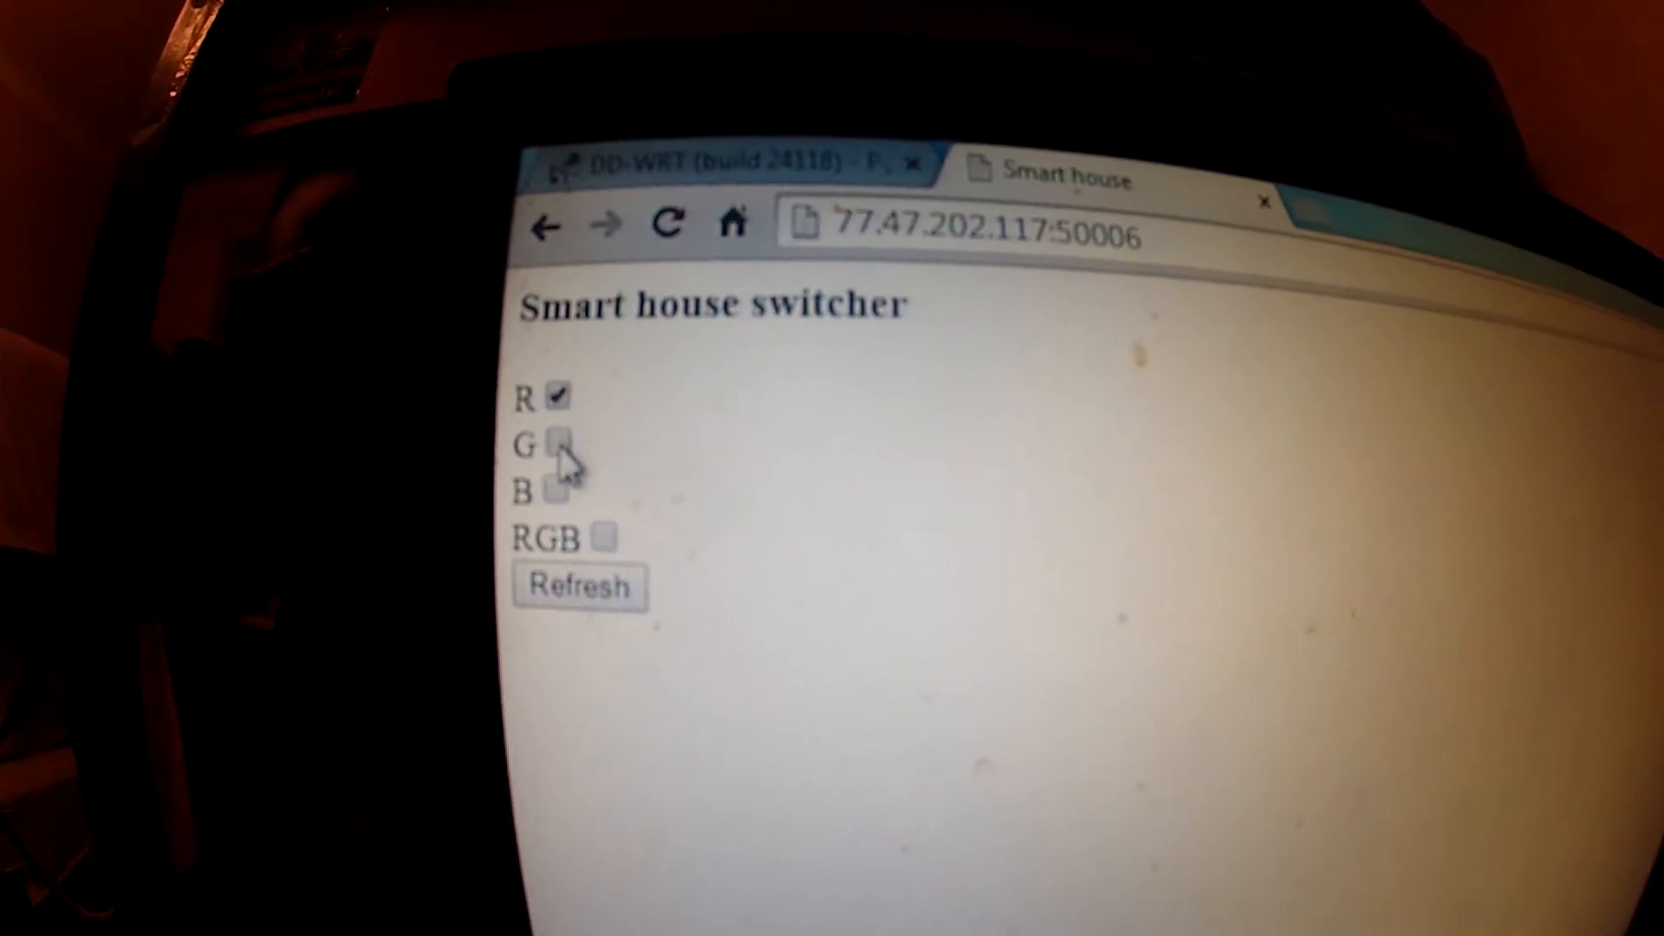